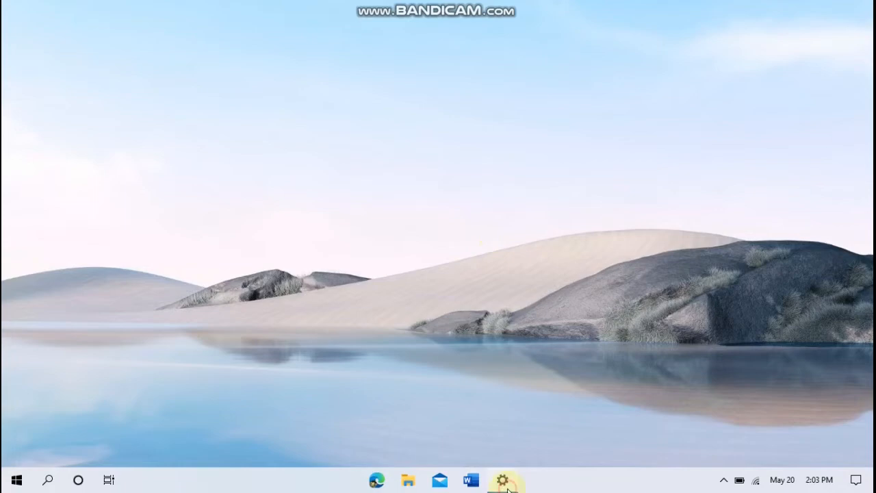
Step: Show the About page with Windows 10 Pro version 21H1, OS build 19043.985
click(500, 479)
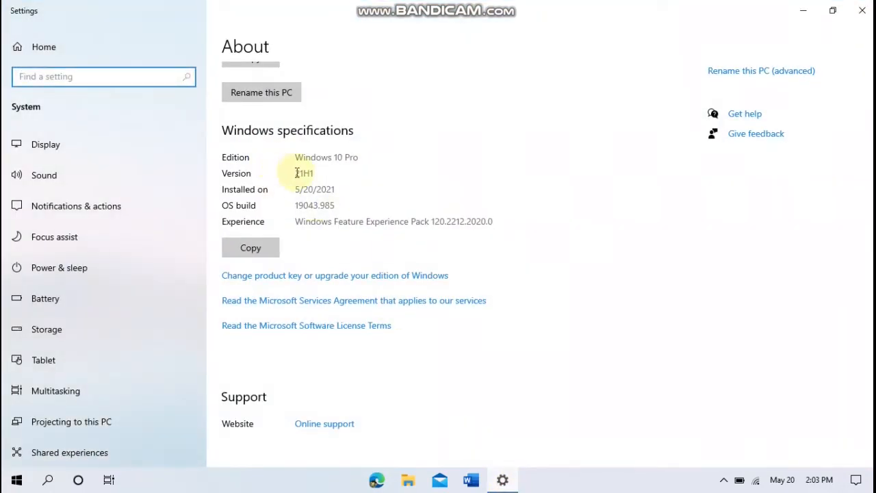
double_click(304, 172)
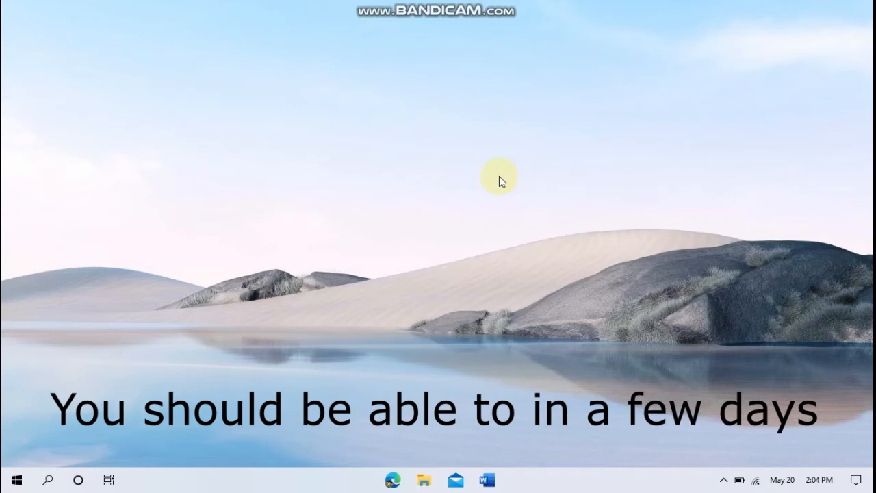
Step: Reopen Settings and reach Windows Update via Update & Security, reporting the device up to date
click(518, 479)
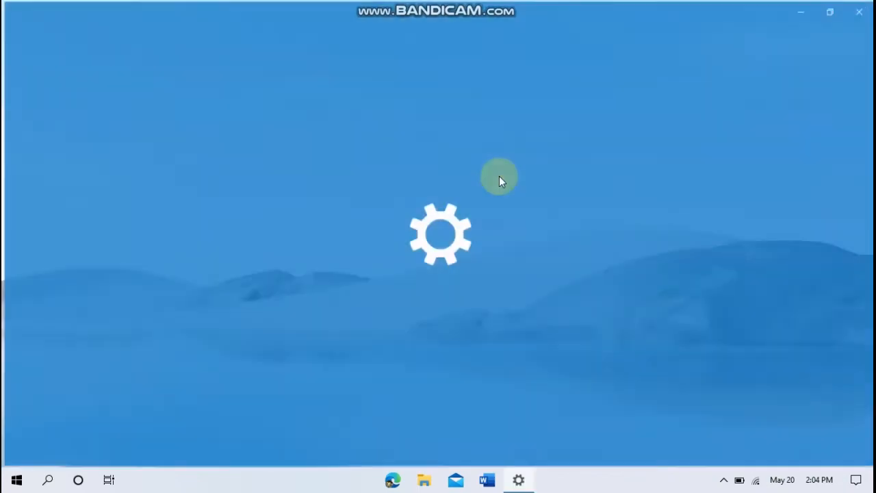
click(518, 479)
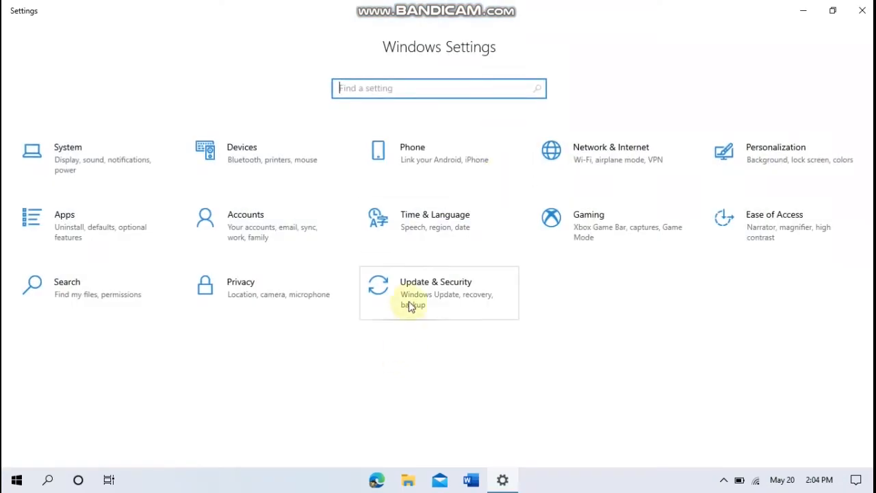
click(435, 282)
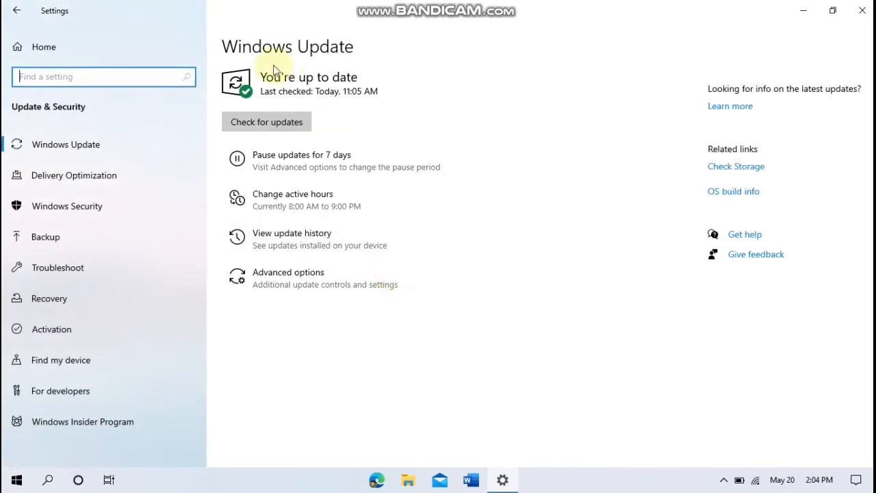
mouse_move(477, 130)
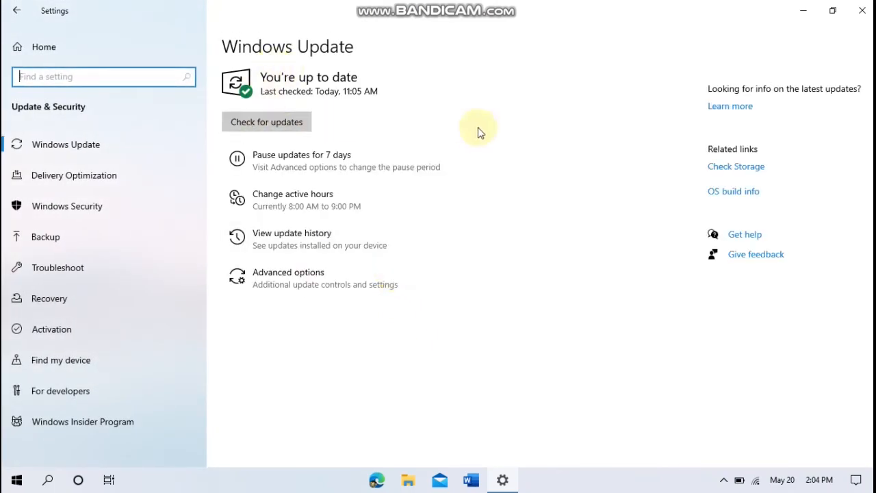
mouse_move(642, 219)
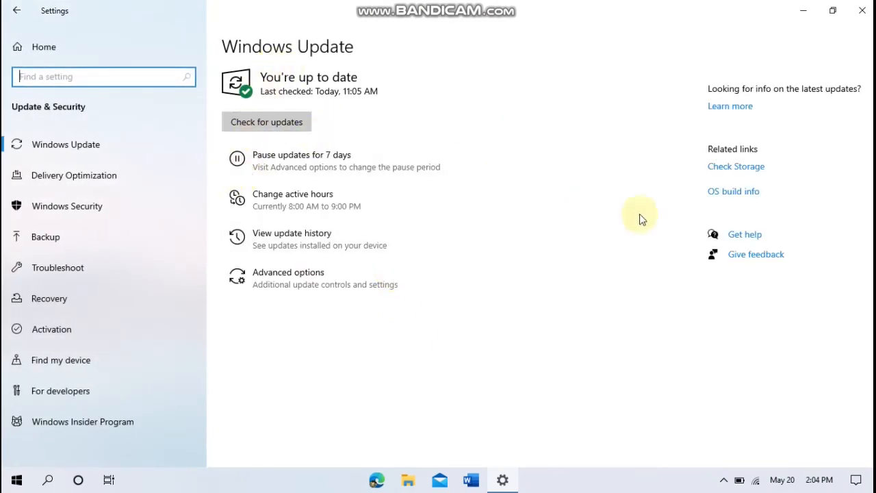